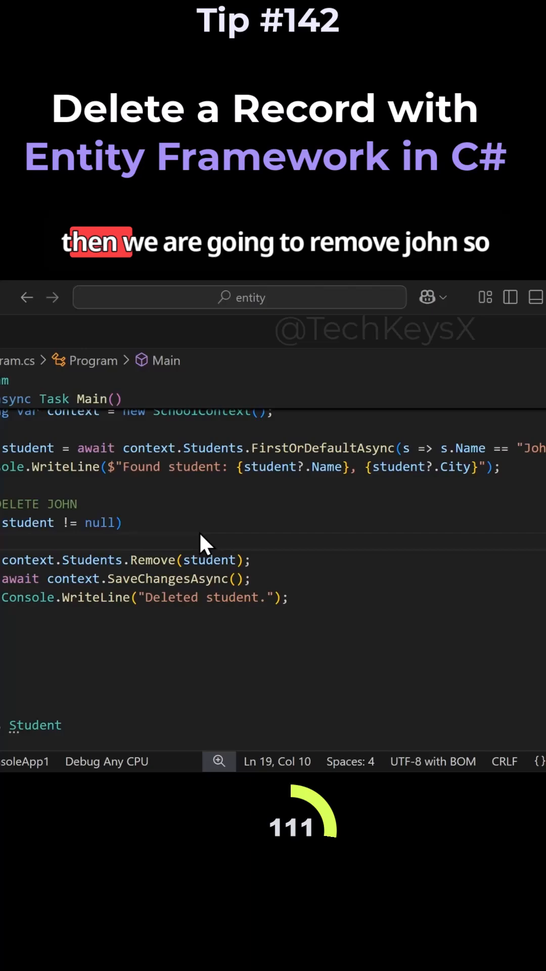
mouse_move(313, 606)
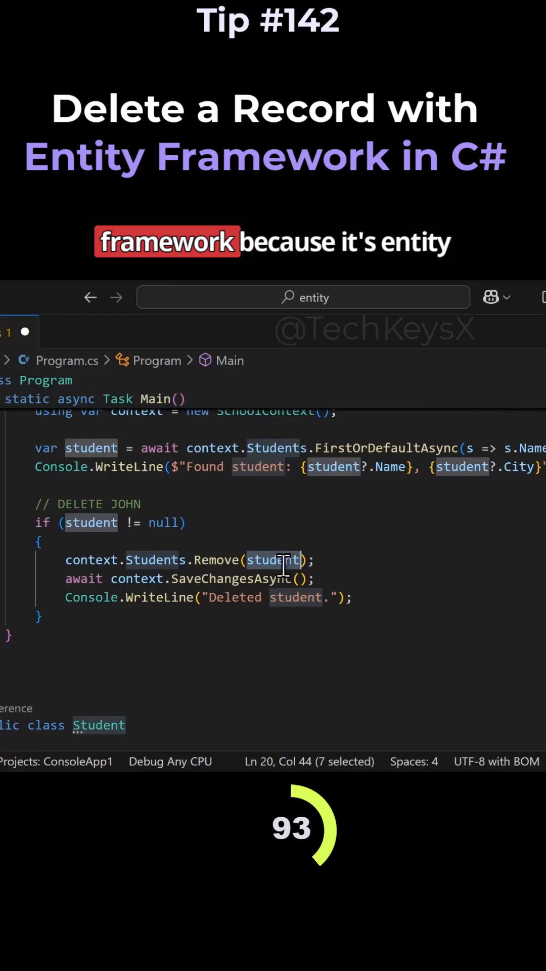
Scroll down through Program.cs to reach the student removal and SaveChangesAsync code
scroll("down", 3)
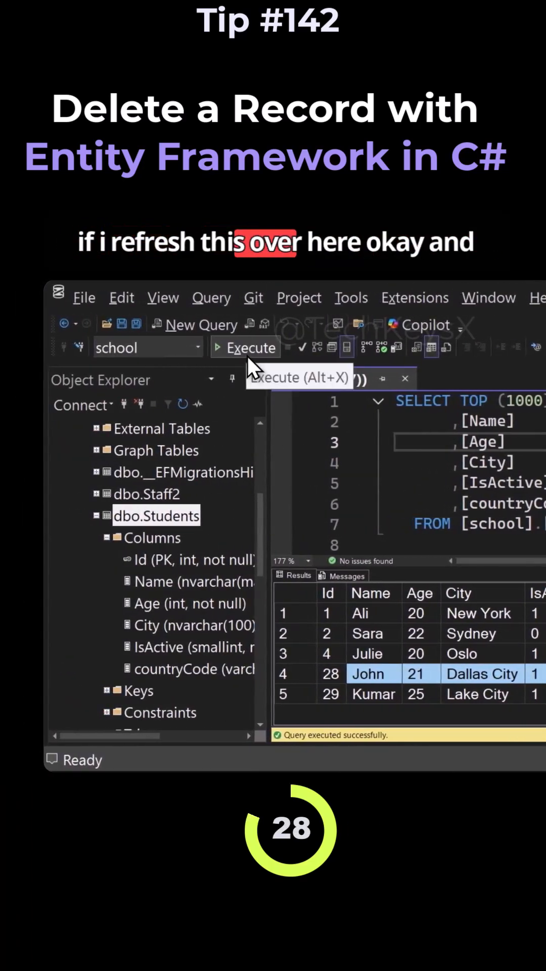
Rerun the Students SELECT query so the results show four rows without John
left_click(244, 347)
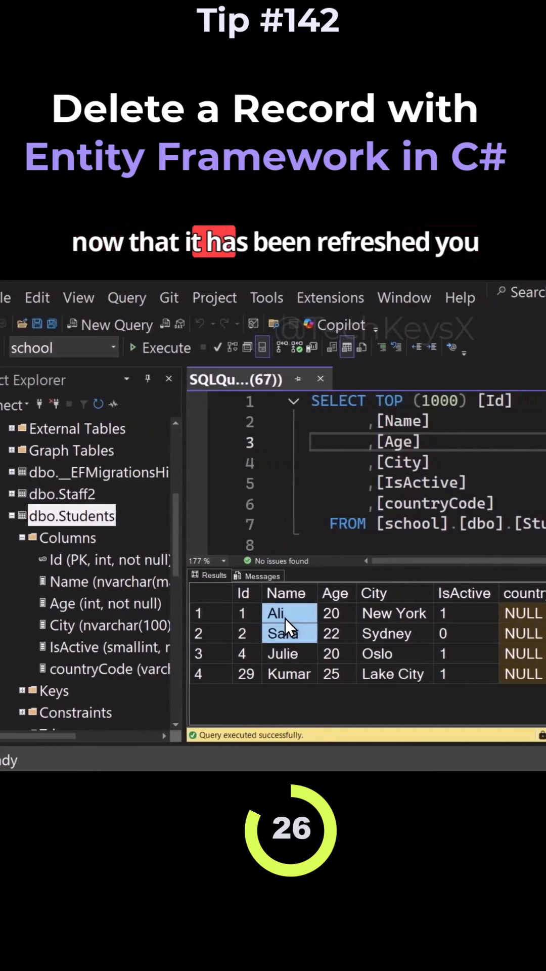